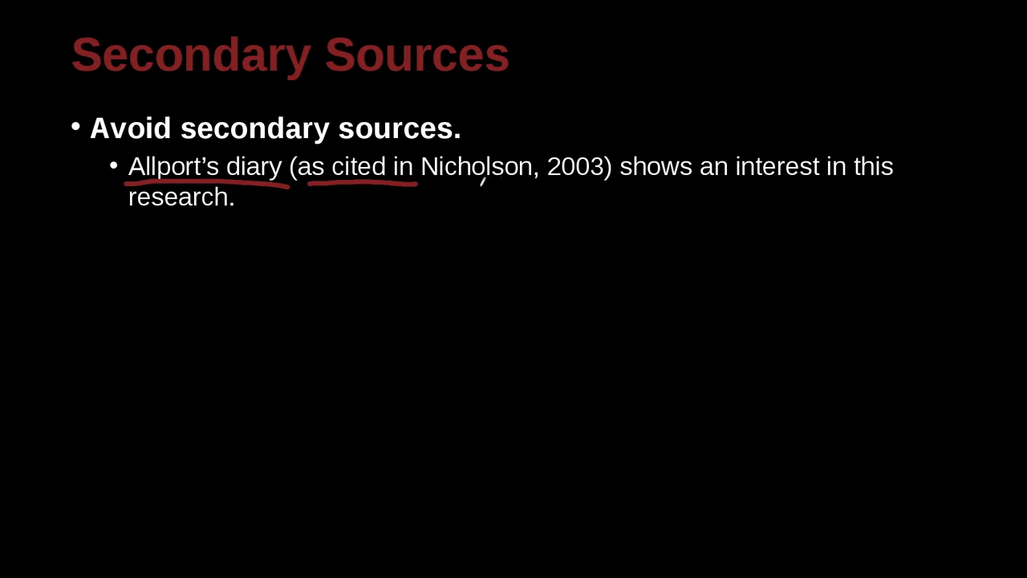
Step: Erase the red pen underlines beneath the Allport citation on the Secondary Sources slide
drag(434, 186, 594, 187)
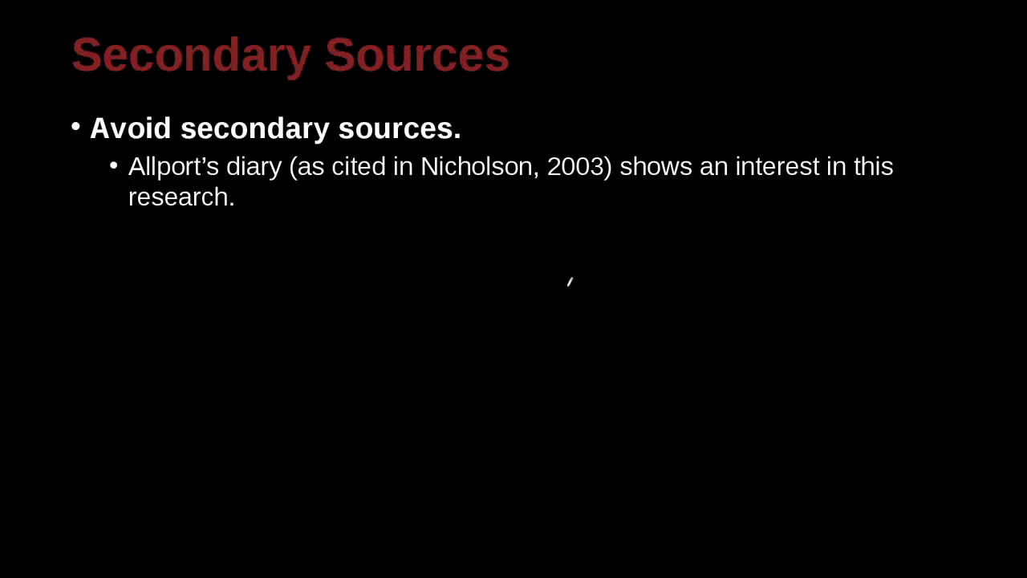
mouse_move(417, 196)
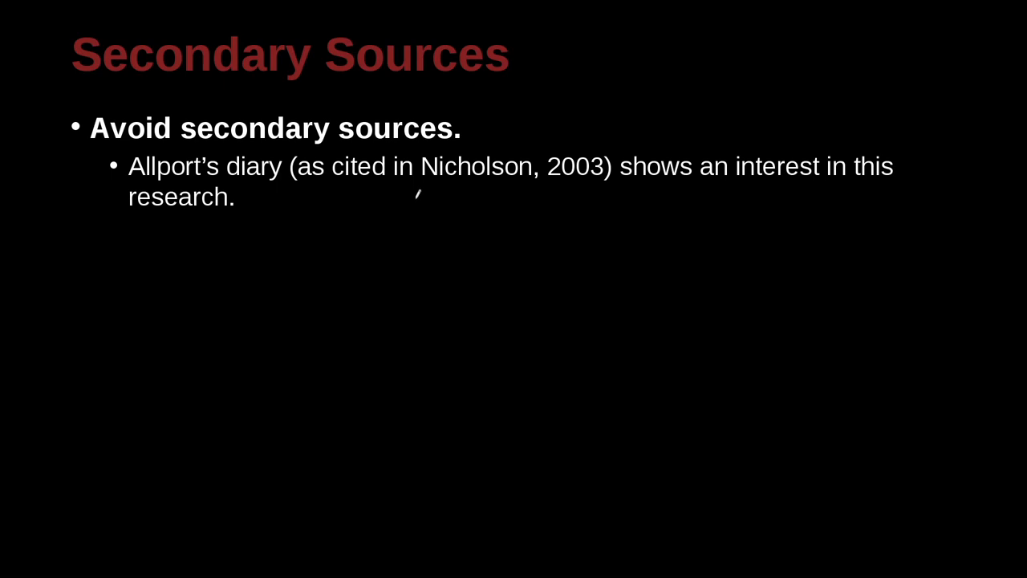